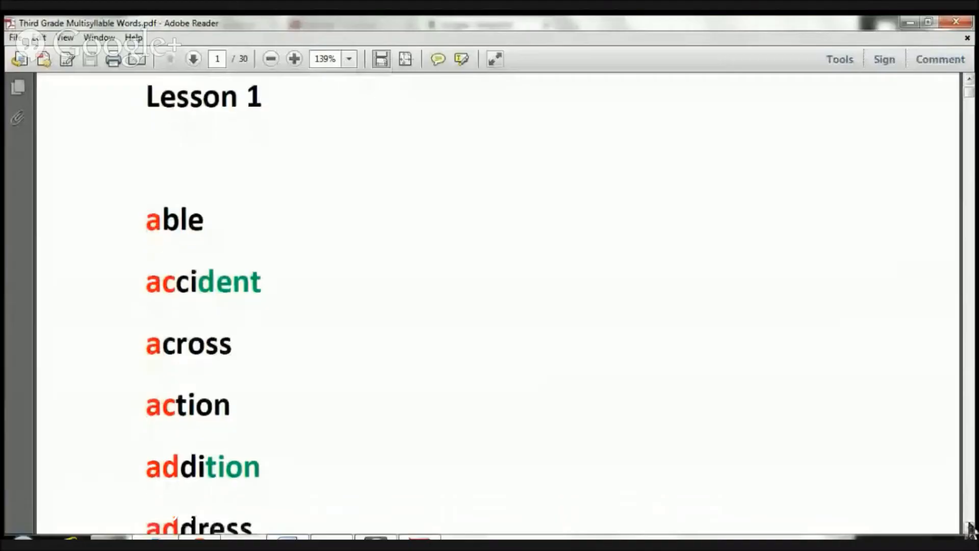
Scroll page 1 so the Lesson 1 words able through adult fill the view.
scroll("down", 3)
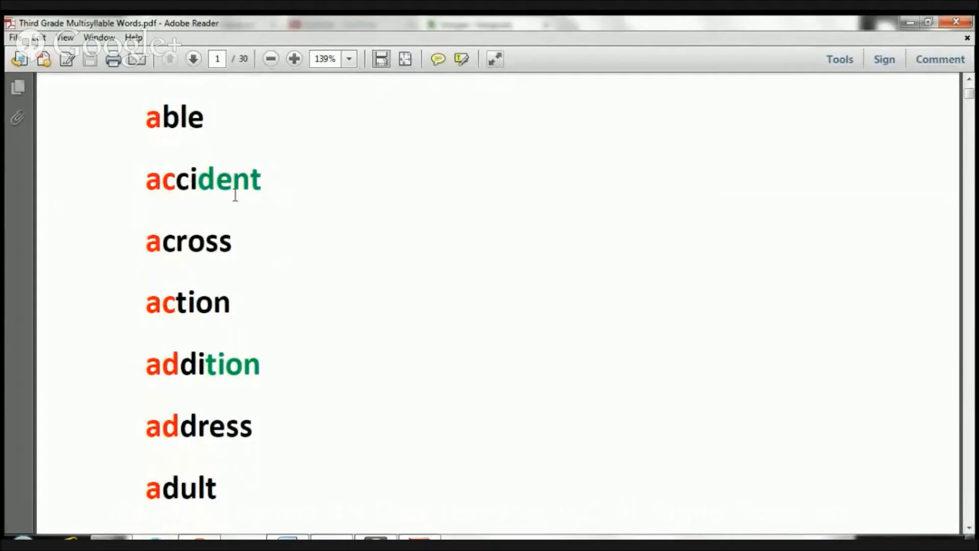
mouse_move(573, 349)
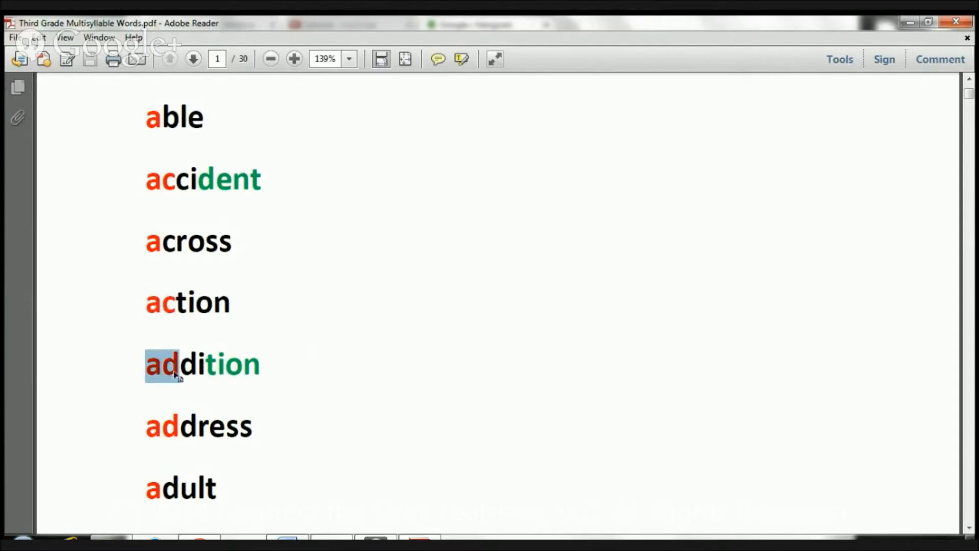
Clear the ad highlight in addition and mark its tion ending instead.
left_click(203, 365)
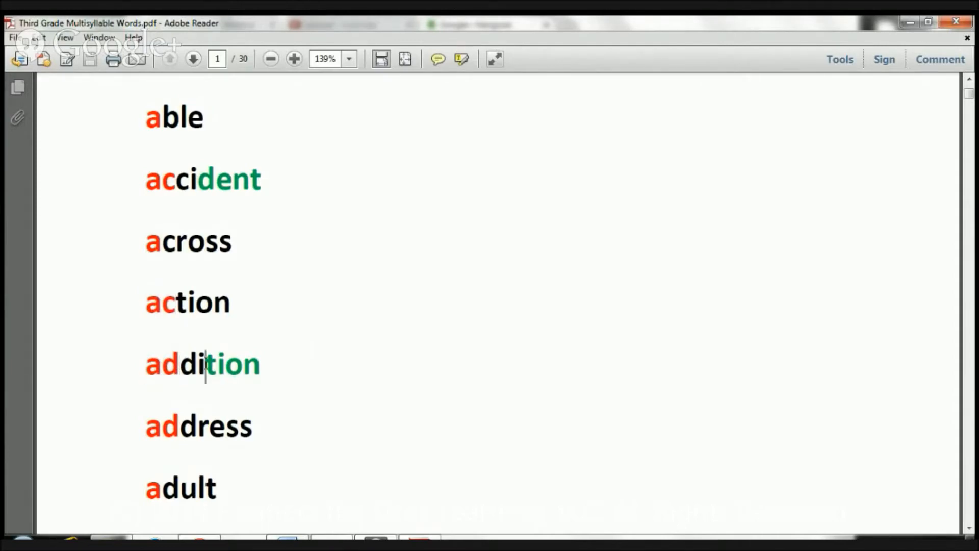
double_click(235, 365)
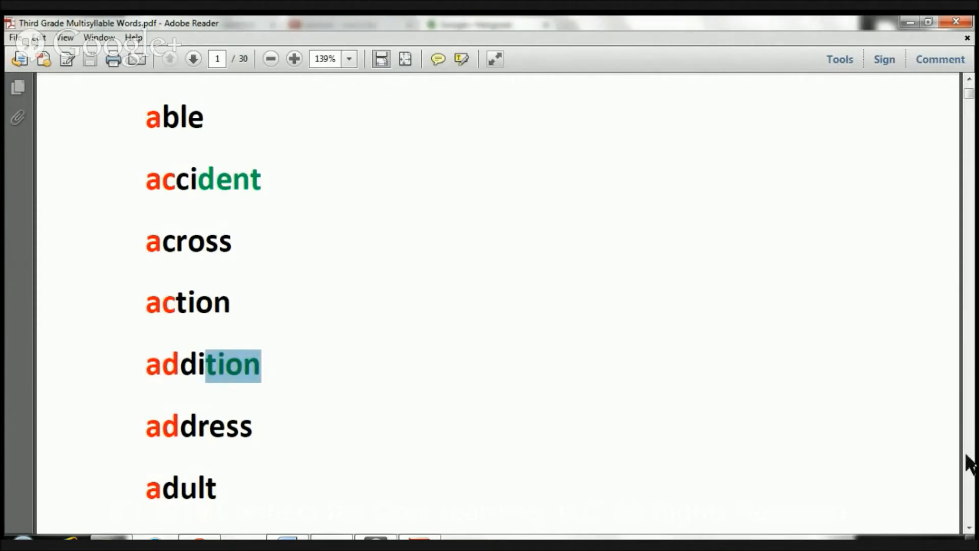
scroll("down", 3)
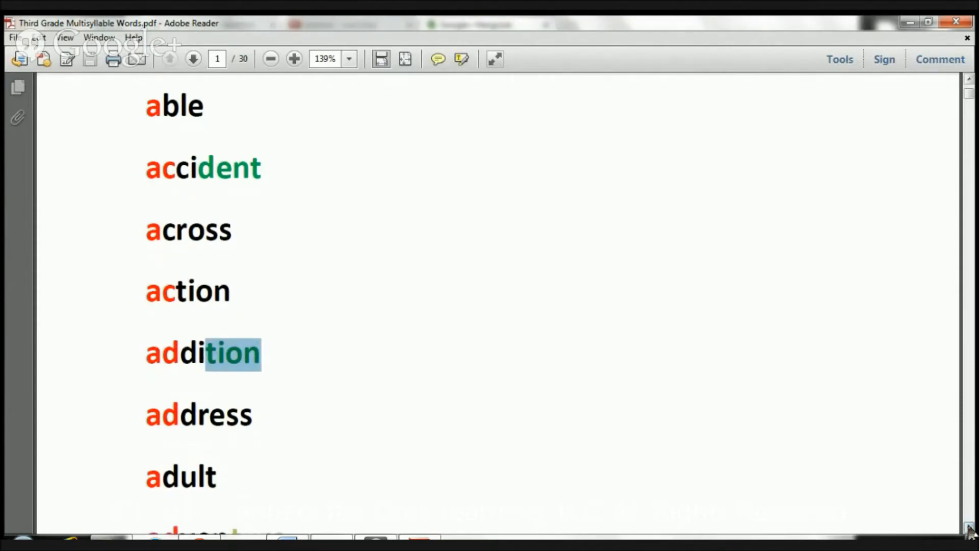
Mark the opening a of adult, clear it, then mark the ad opening of adverb.
scroll("down", 3)
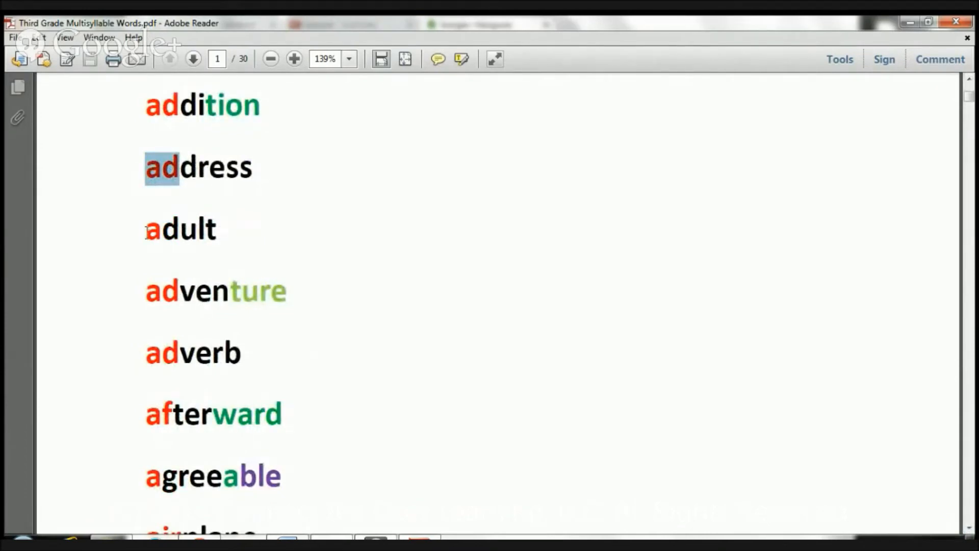
left_click(153, 229)
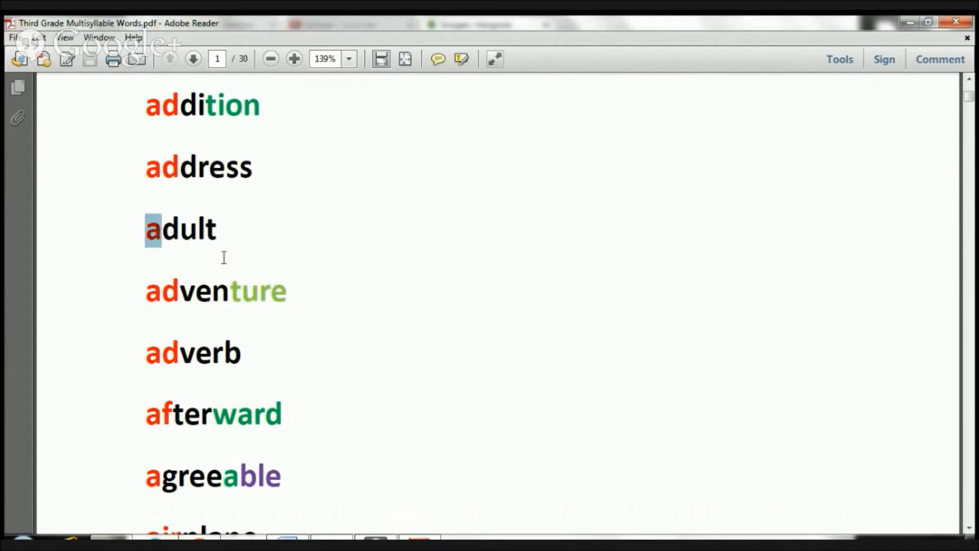
mouse_move(190, 311)
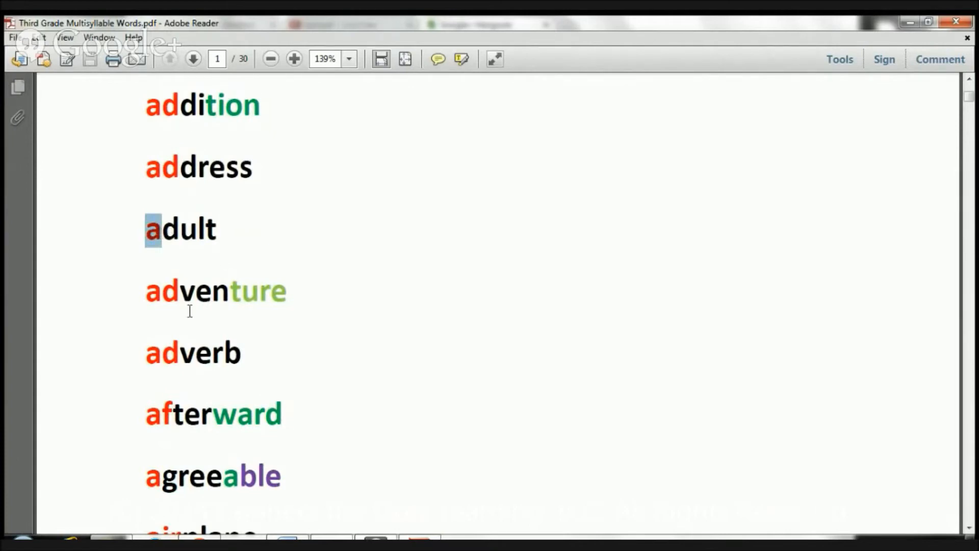
left_click(152, 291)
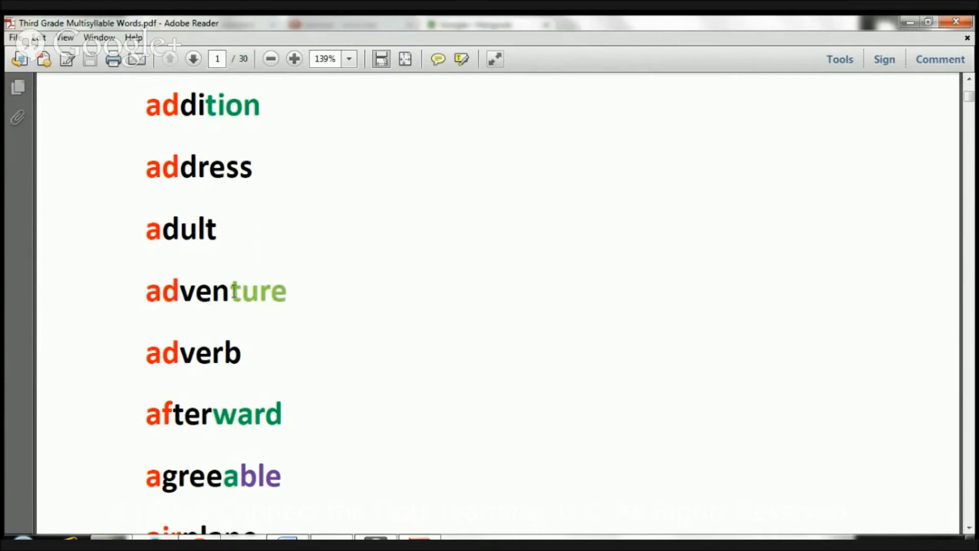
double_click(258, 291)
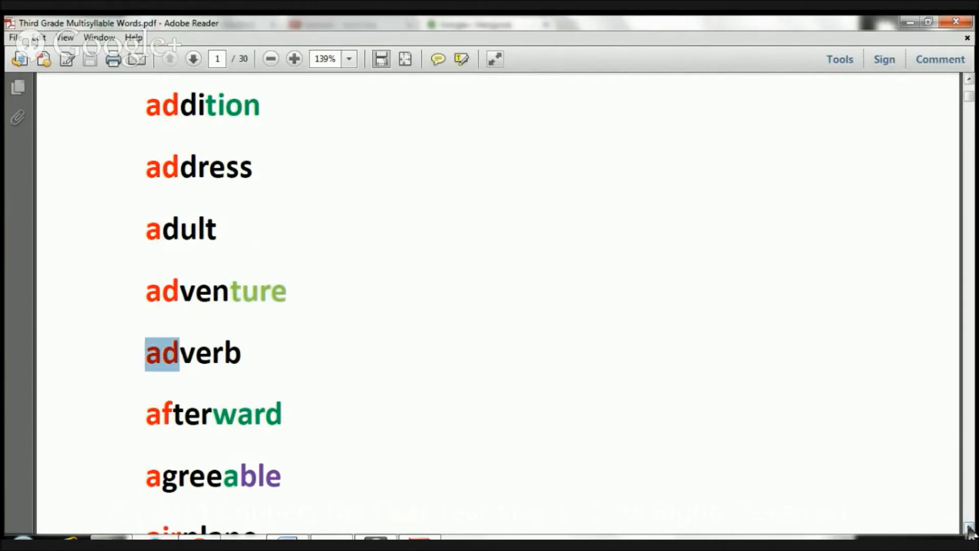
Reach the bottom of page 1 and mark the a in the able part of agreeable.
scroll("down", 3)
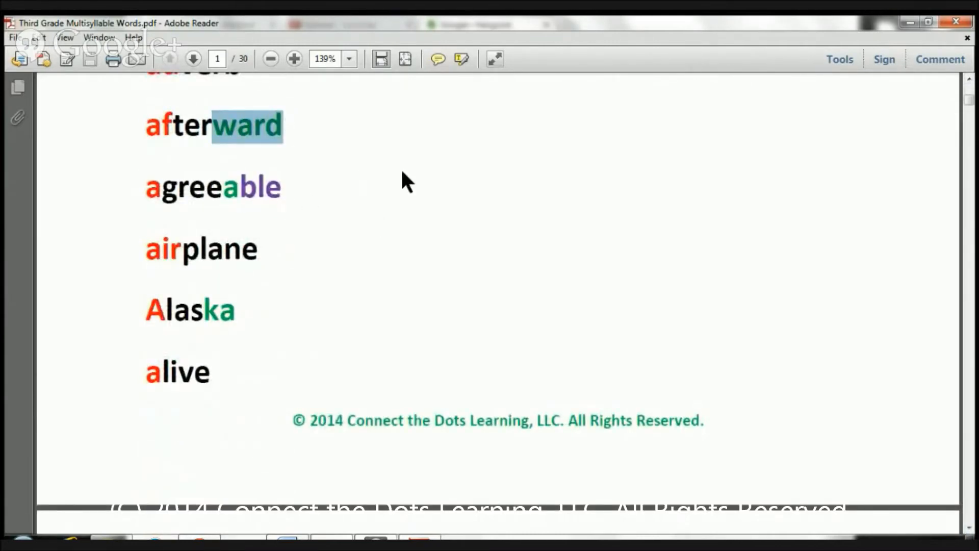
mouse_move(204, 215)
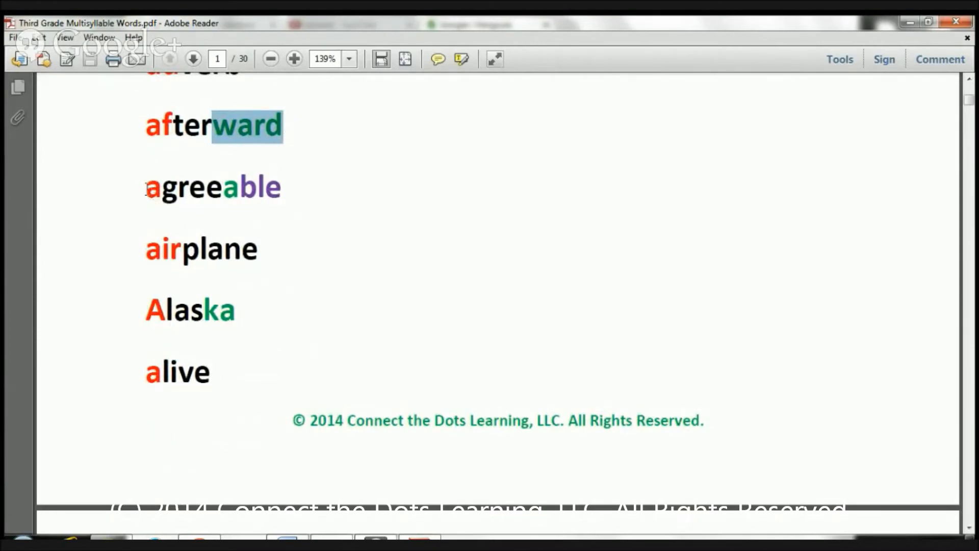
left_click(150, 186)
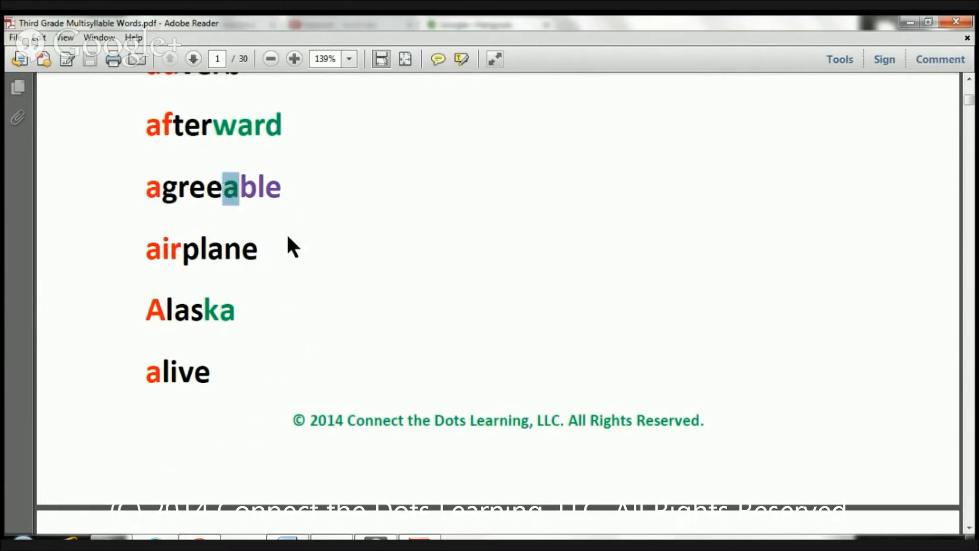
mouse_move(253, 244)
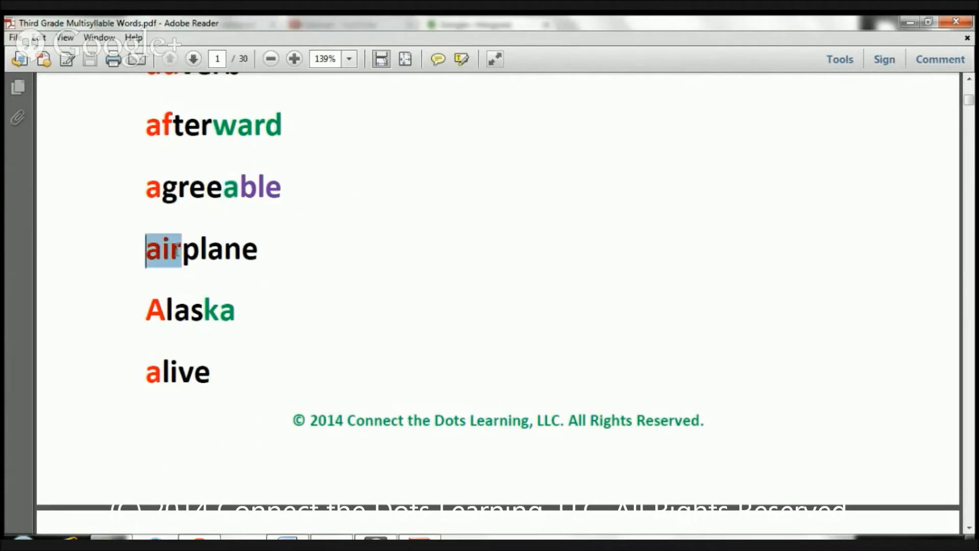
mouse_move(238, 275)
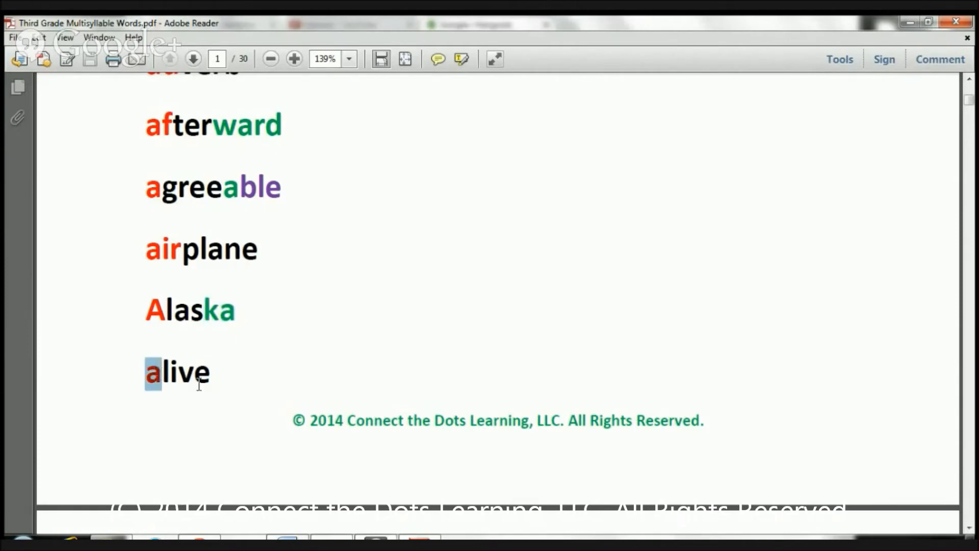
mouse_move(294, 385)
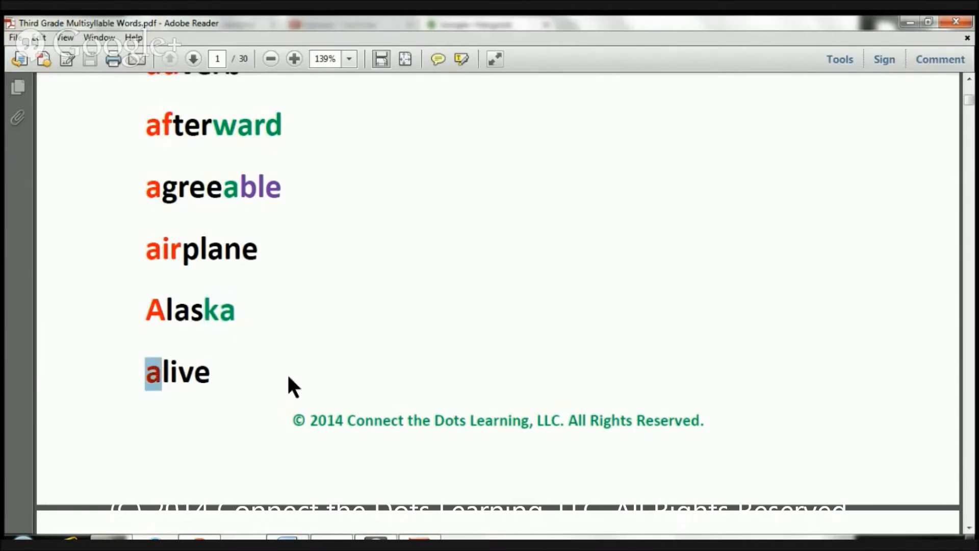
scroll("up", 3)
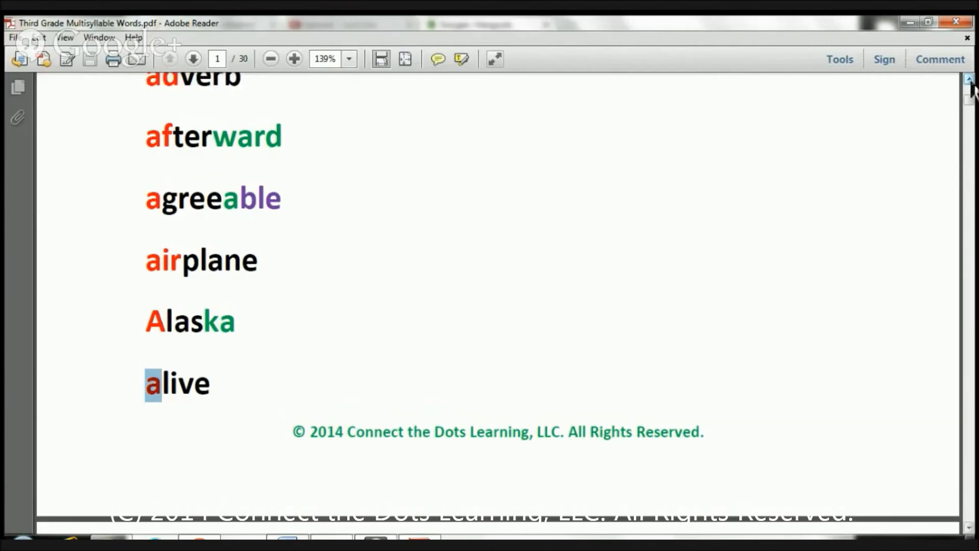
Return to the top of page 1 and highlight able and accident while reading them.
scroll("up", 3)
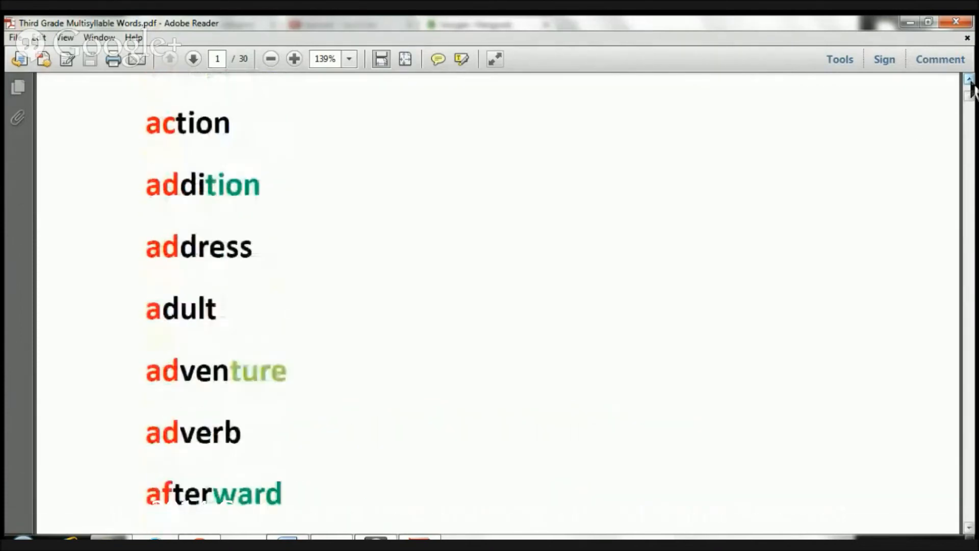
scroll("up", 3)
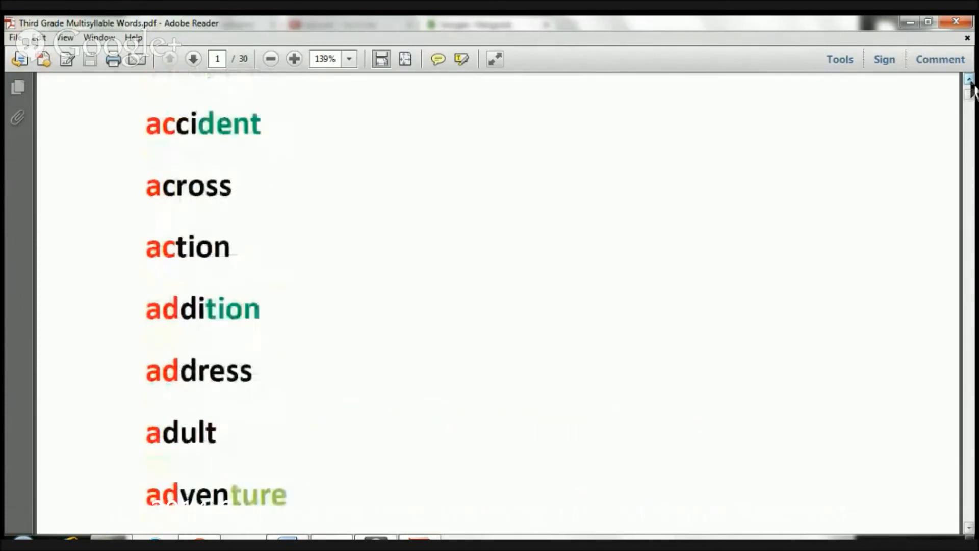
scroll("up", 3)
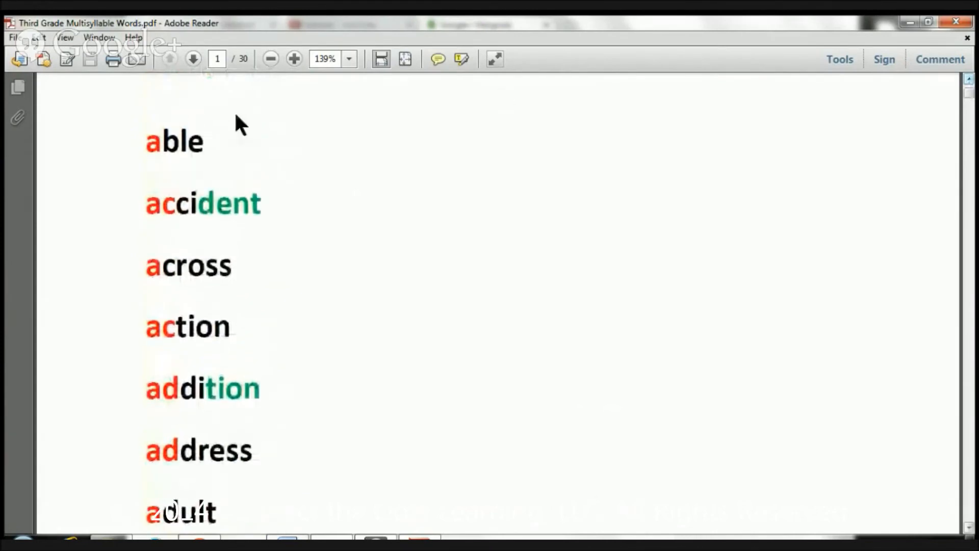
double_click(173, 142)
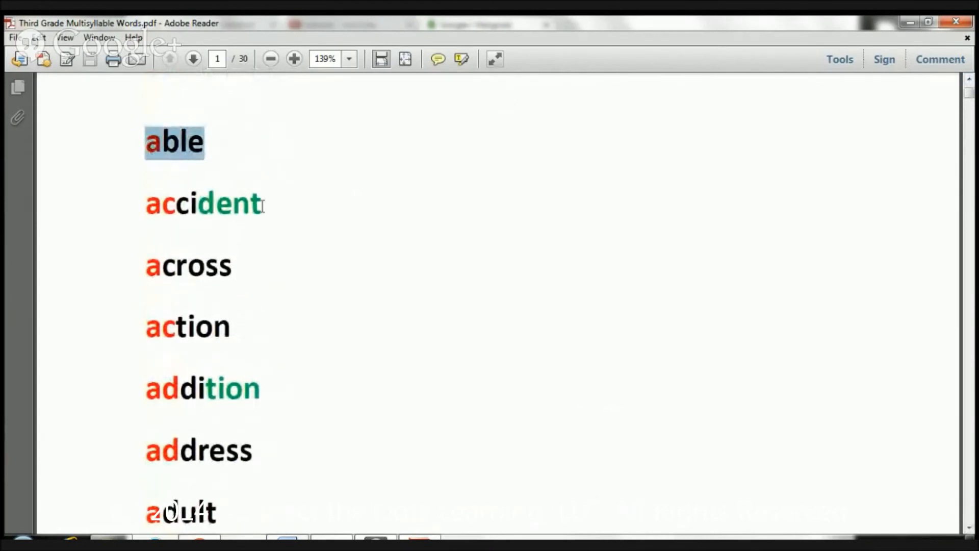
double_click(201, 203)
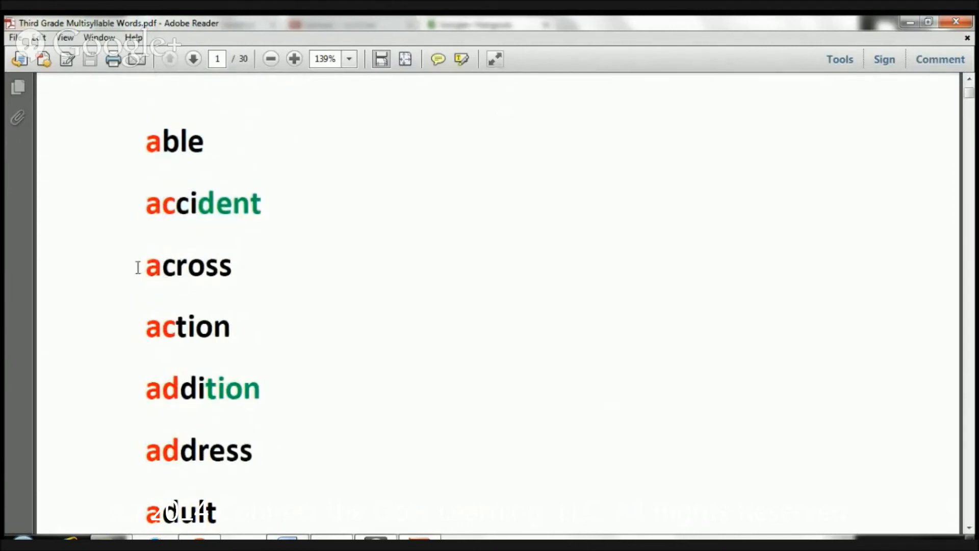
Highlight across, action and addition in turn, leaving addition marked.
double_click(186, 266)
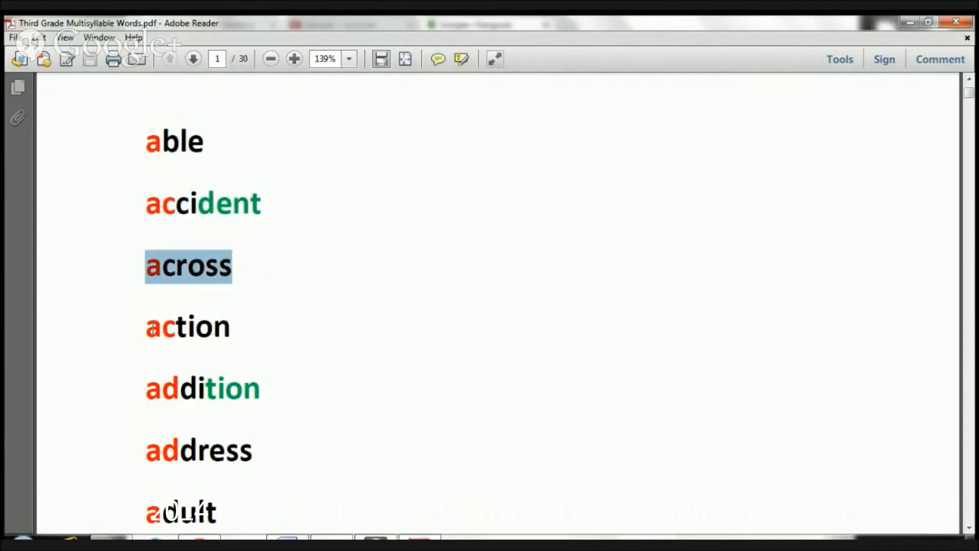
double_click(186, 328)
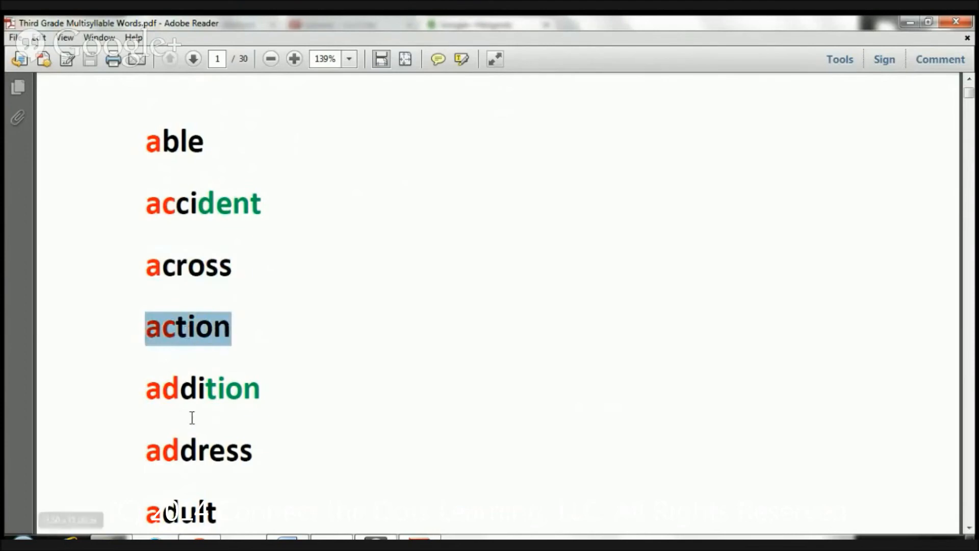
double_click(202, 388)
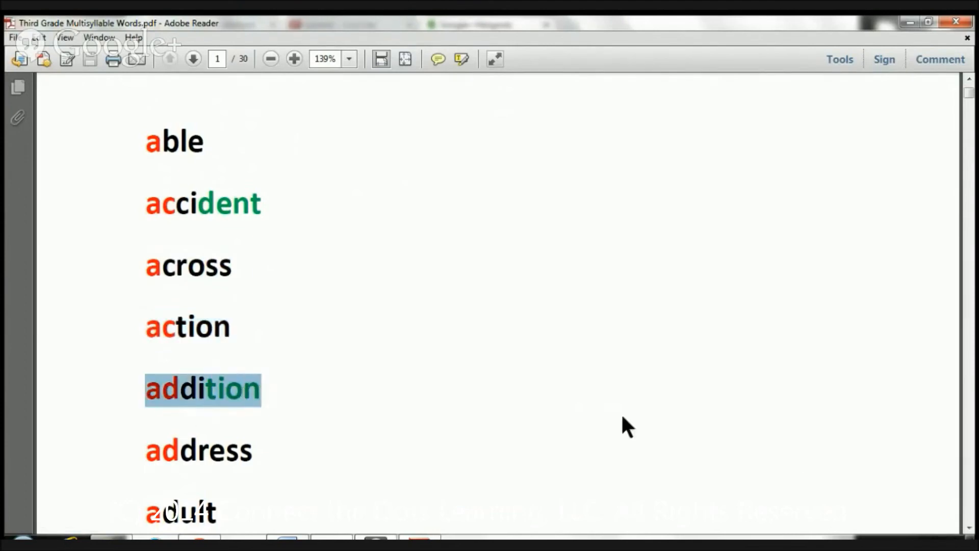
scroll("down", 3)
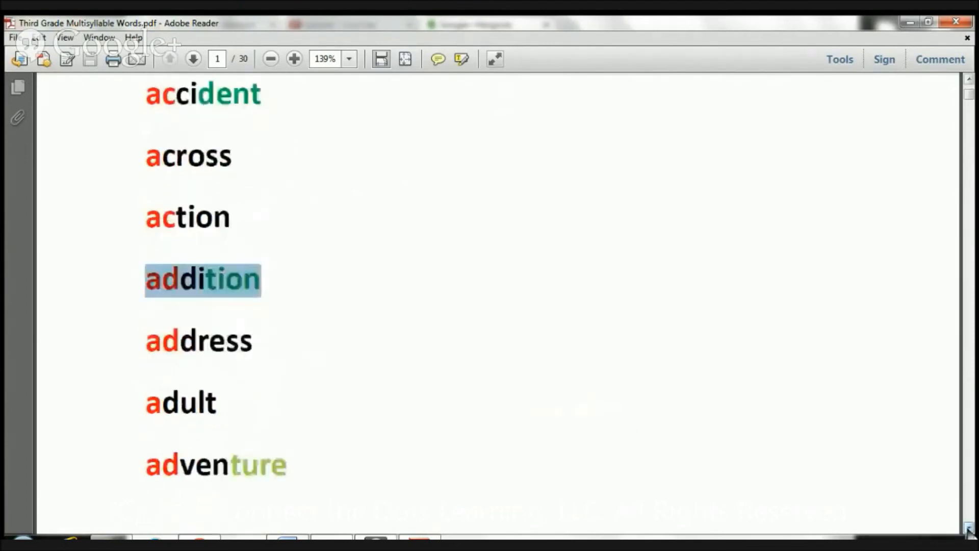
Highlight adult, adverb and afterward in turn while reading down the list.
scroll("down", 3)
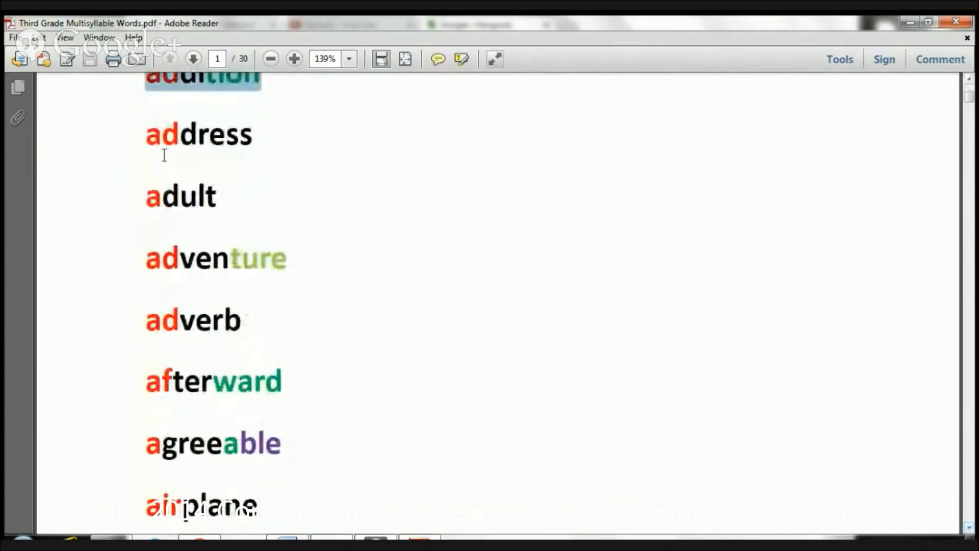
double_click(198, 134)
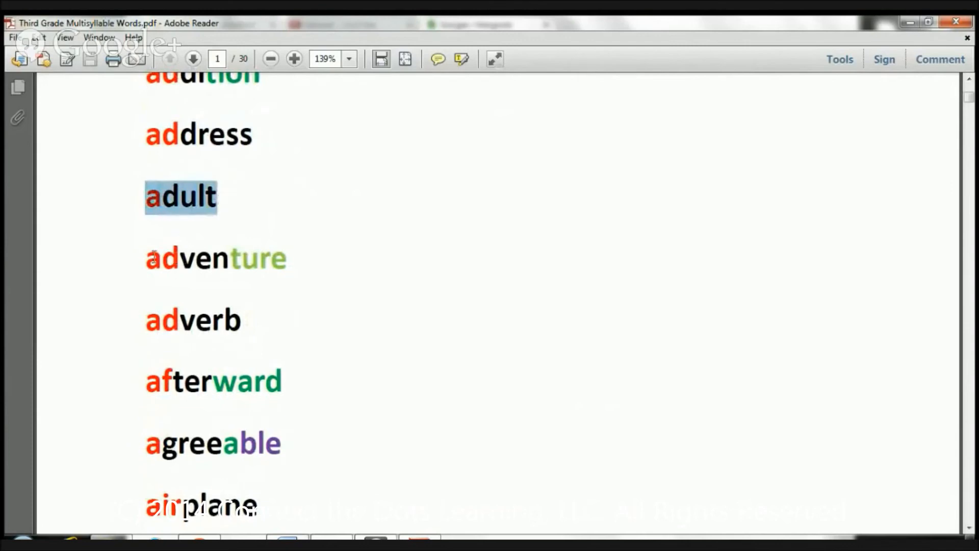
double_click(215, 258)
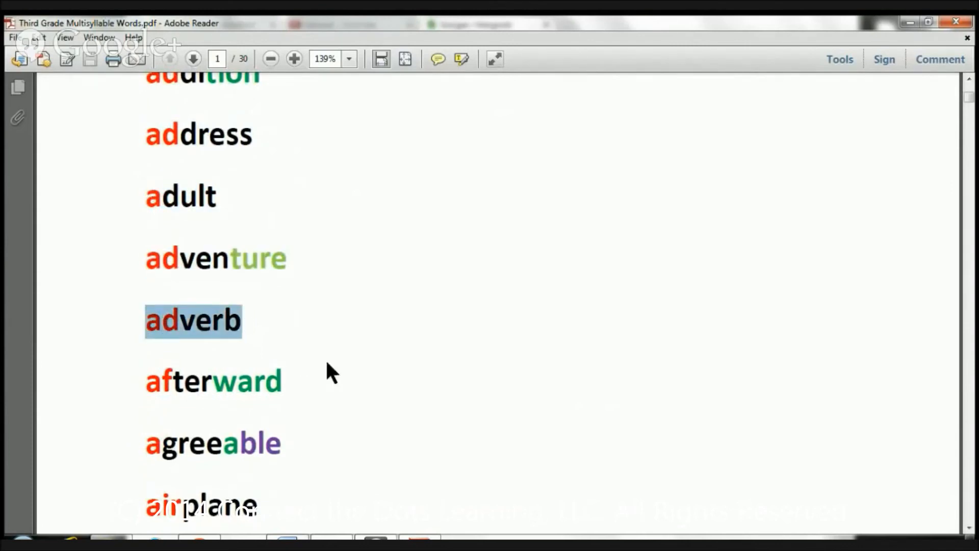
double_click(212, 380)
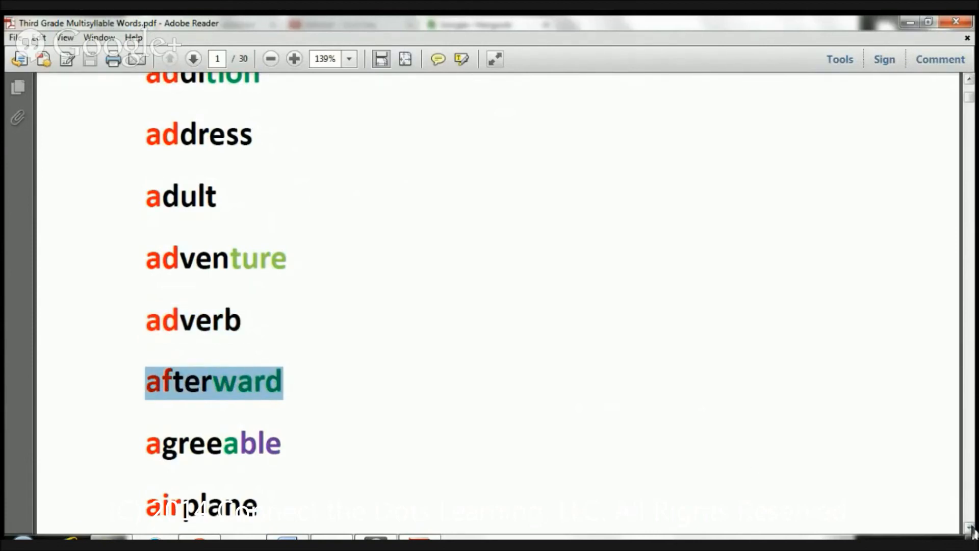
Reach the end of page 1 and select the word Alaska.
scroll("down", 3)
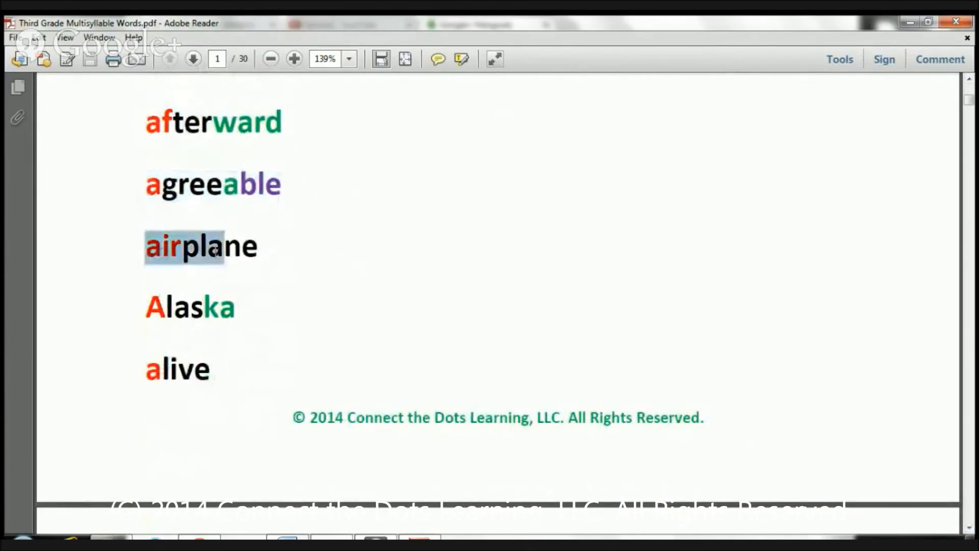
left_click(145, 307)
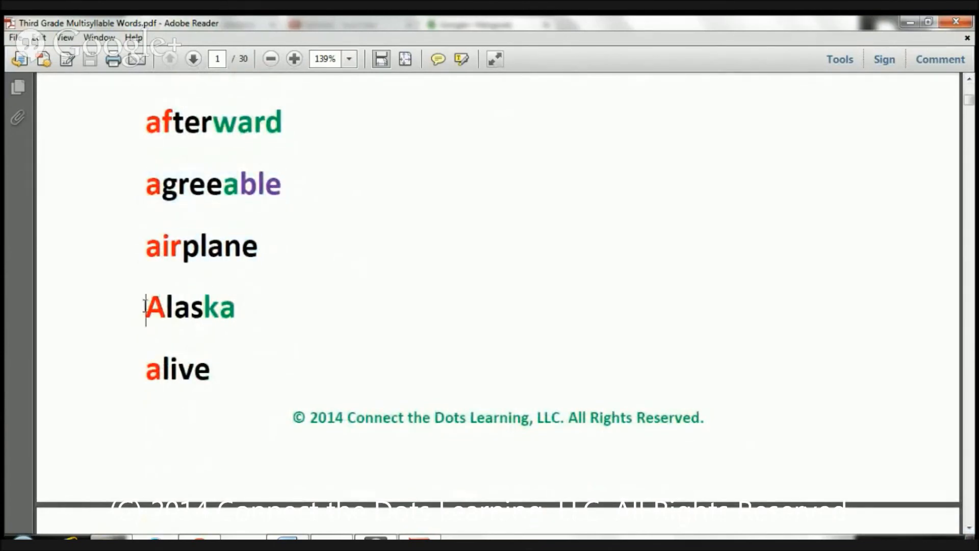